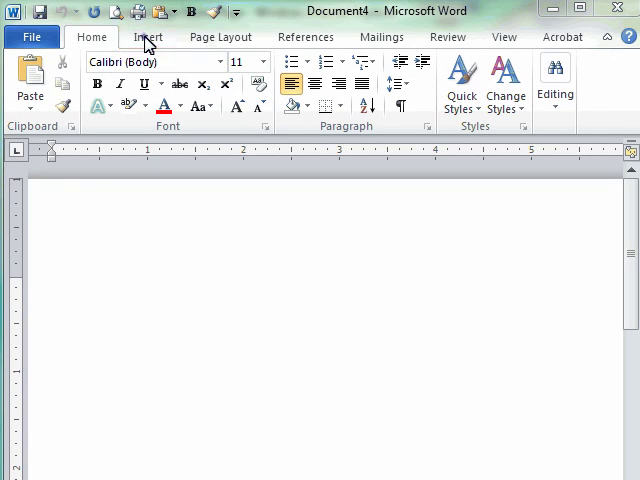
Open the Insert tab's Screenshot gallery showing the Fox Valley page window and Screen Clipping.
{"action": "left_click", "coordinate": [148, 37]}
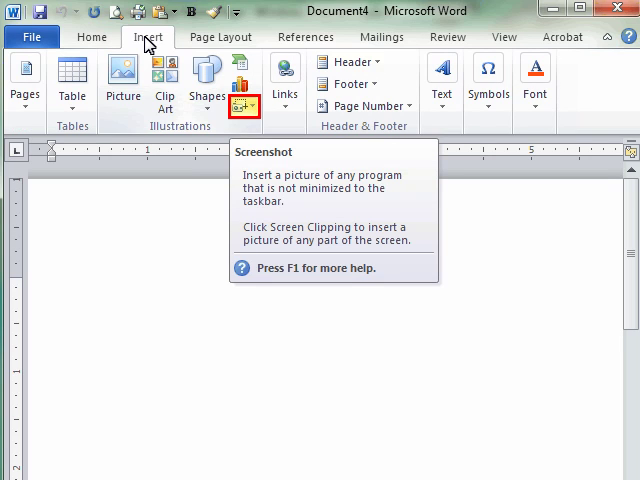
{"action": "mouse_move", "coordinate": [243, 82]}
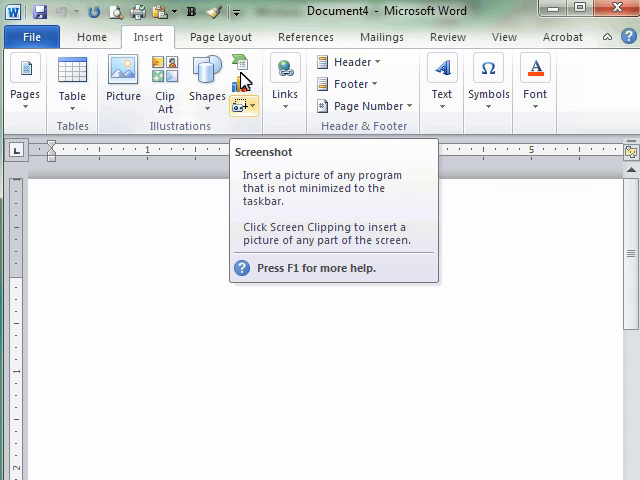
{"action": "left_click", "coordinate": [243, 103]}
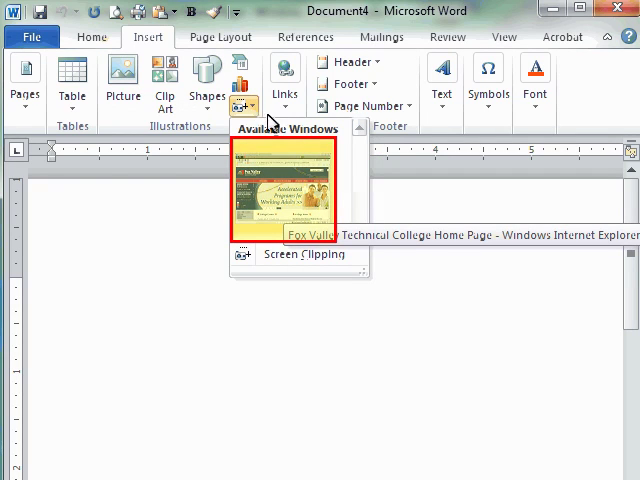
Close the Screenshot gallery without inserting anything, returning to the blank document.
{"action": "left_click", "coordinate": [287, 190]}
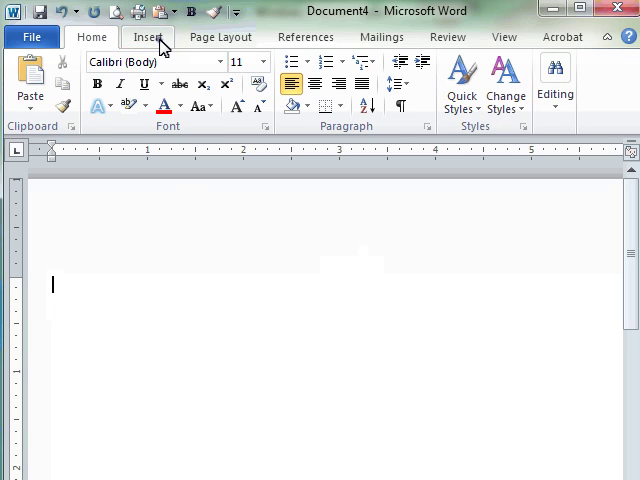
Reopen the Screenshot gallery and start a Screen Clipping of the Fox Valley page.
{"action": "left_click", "coordinate": [148, 37]}
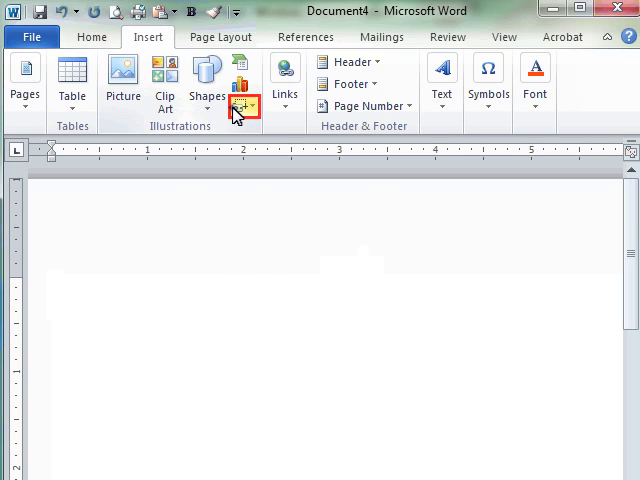
{"action": "left_click", "coordinate": [239, 100]}
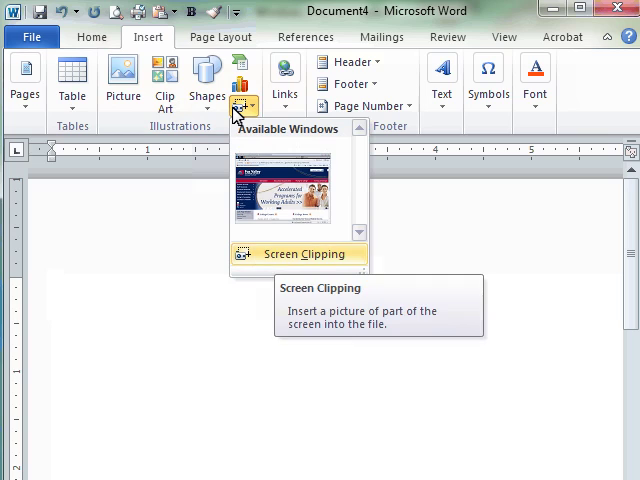
{"action": "mouse_move", "coordinate": [296, 253]}
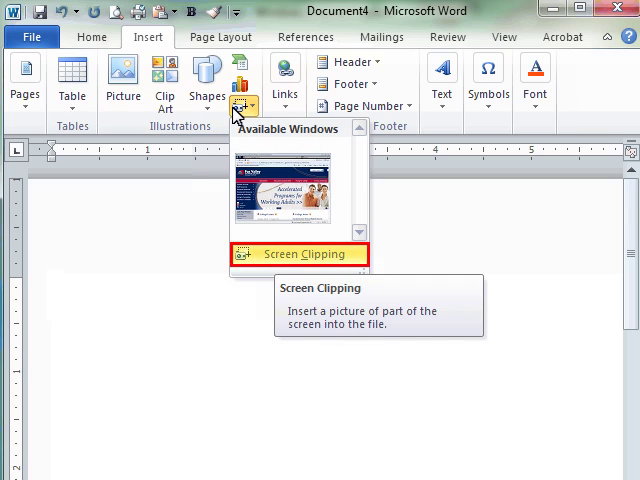
{"action": "mouse_move", "coordinate": [277, 253]}
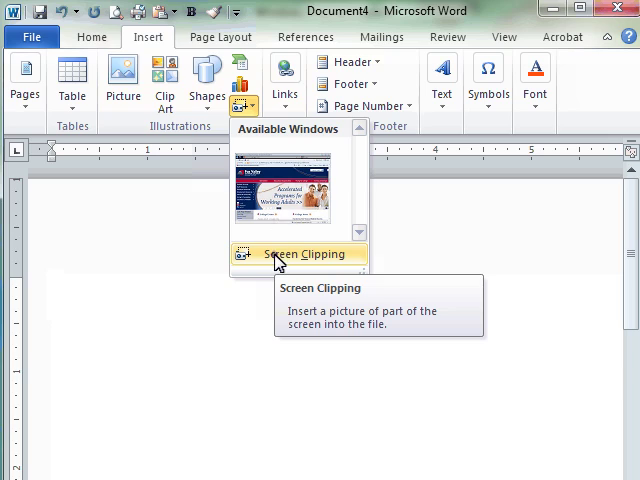
{"action": "left_click", "coordinate": [301, 253]}
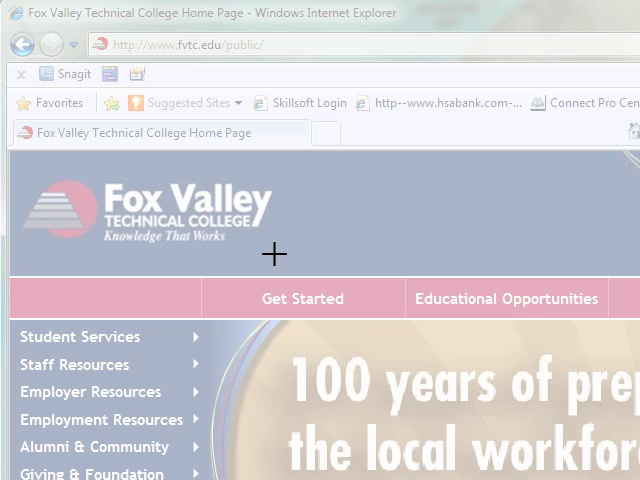
{"action": "mouse_move", "coordinate": [20, 163]}
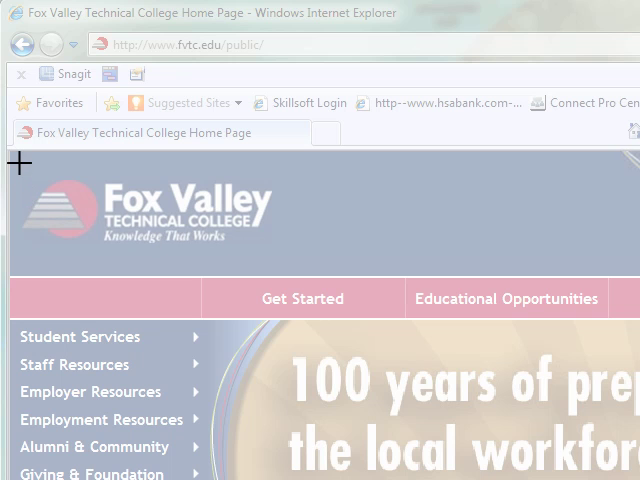